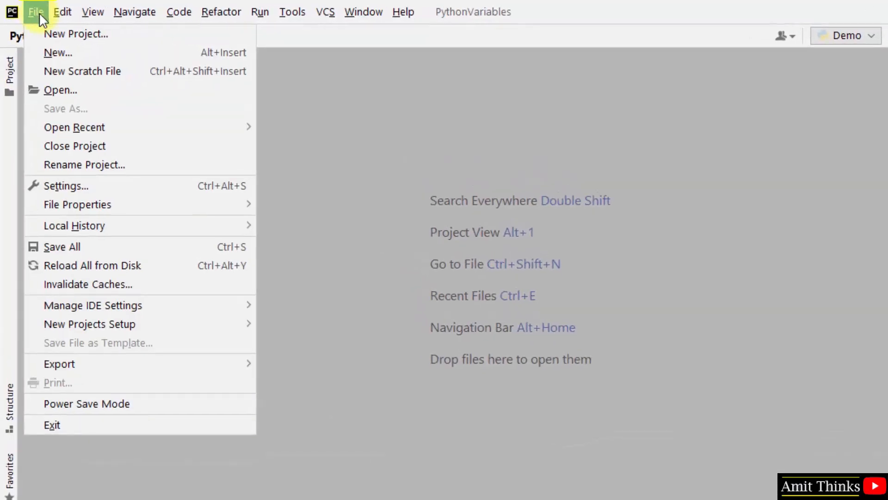
Create a new project named PythonFunctions and open it in this window
left_click(75, 33)
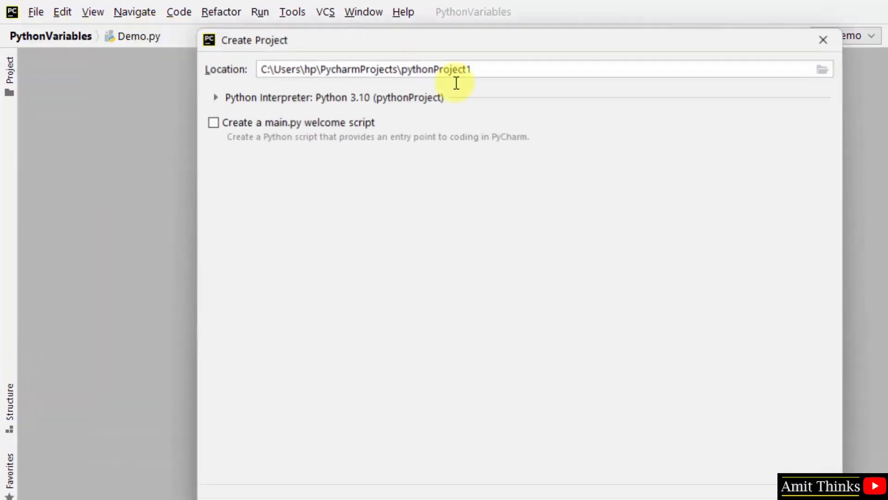
type("P")
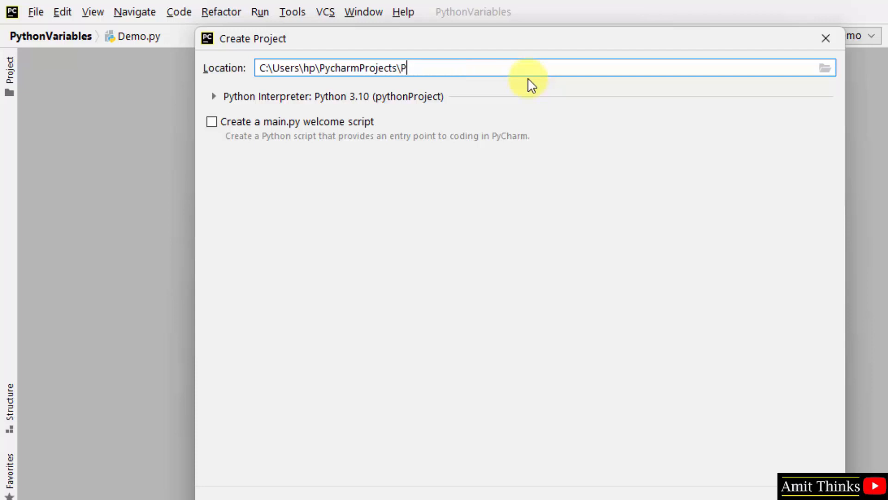
type("ythonFunctions")
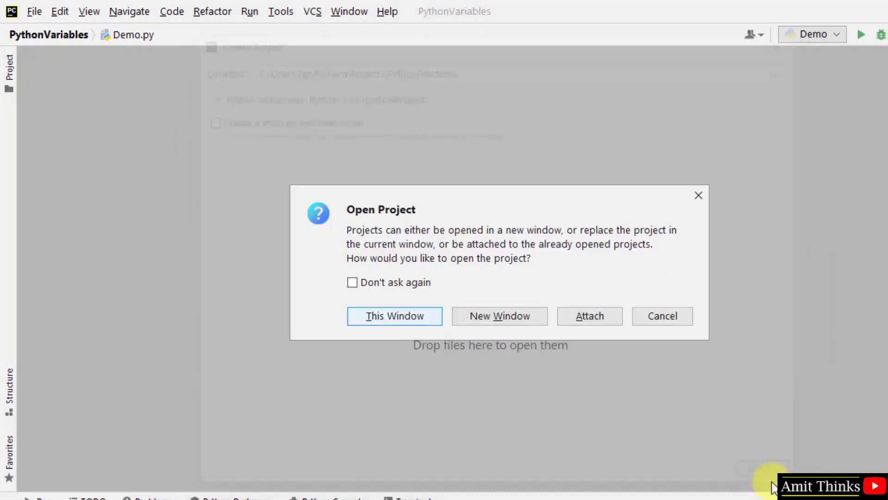
left_click(394, 316)
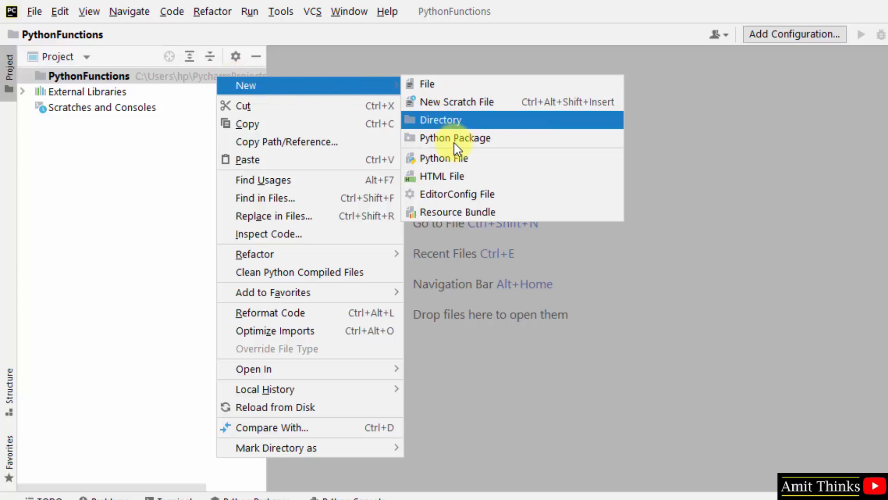
mouse_move(512, 158)
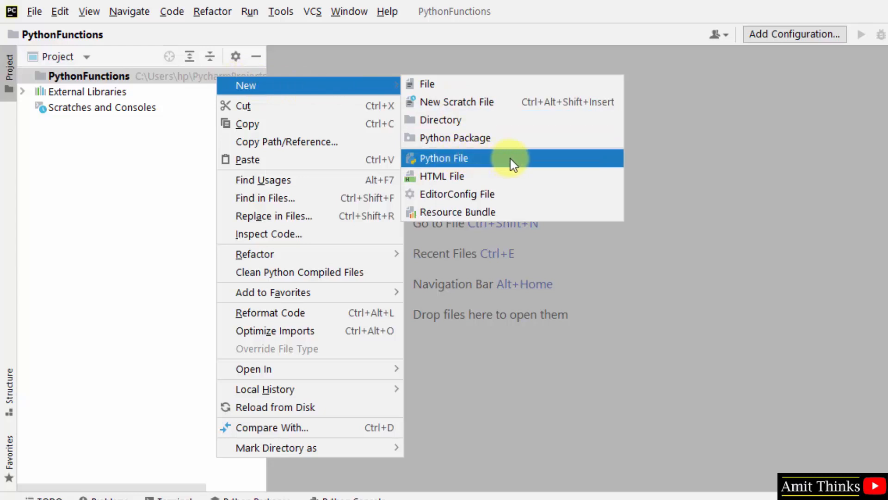
Add Demo.py with the header comment '# Create and call a function in Python'
left_click(444, 159)
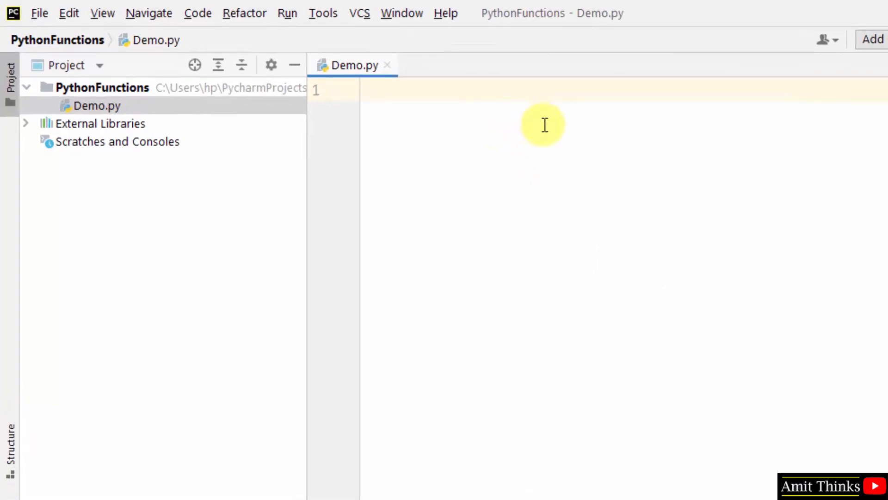
type("#")
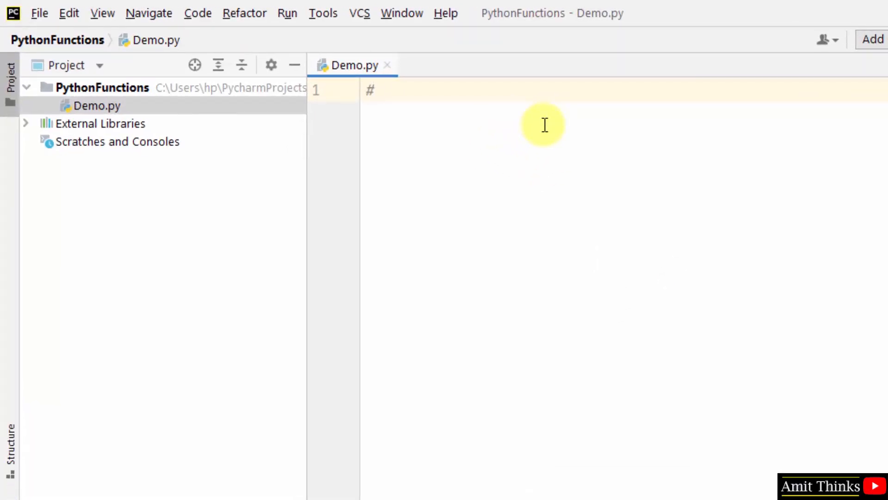
type("Create and call a function in Pyt")
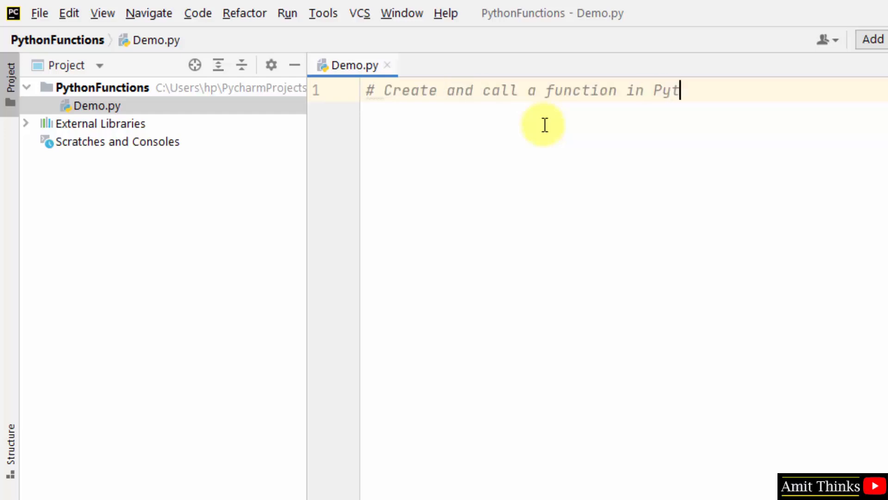
type("hon")
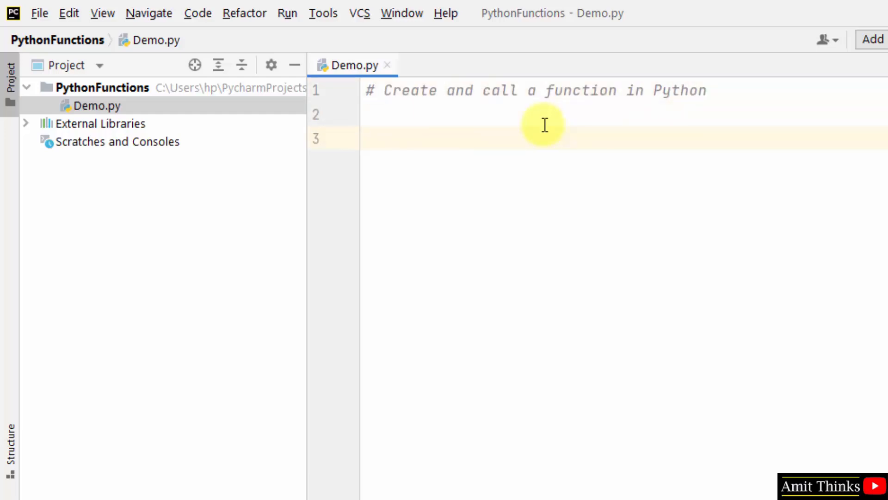
Write def demo(): printing "We provide free tutorials and interview questions."
type("def")
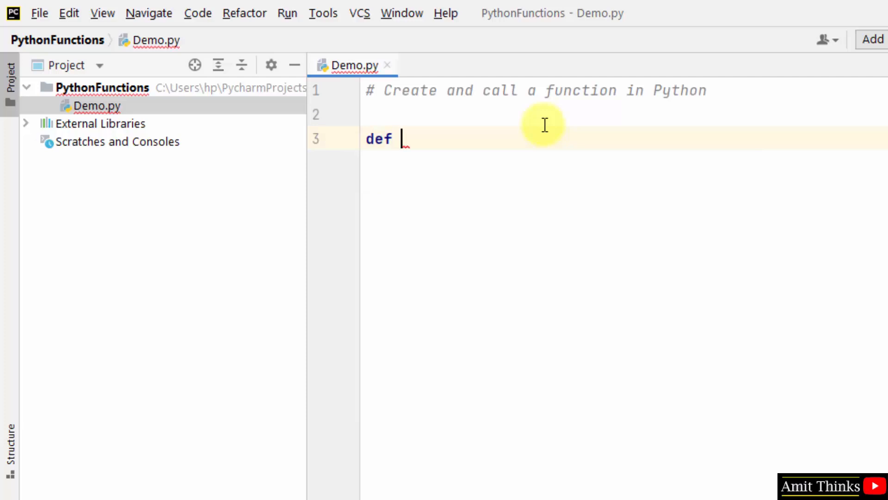
type("demo")
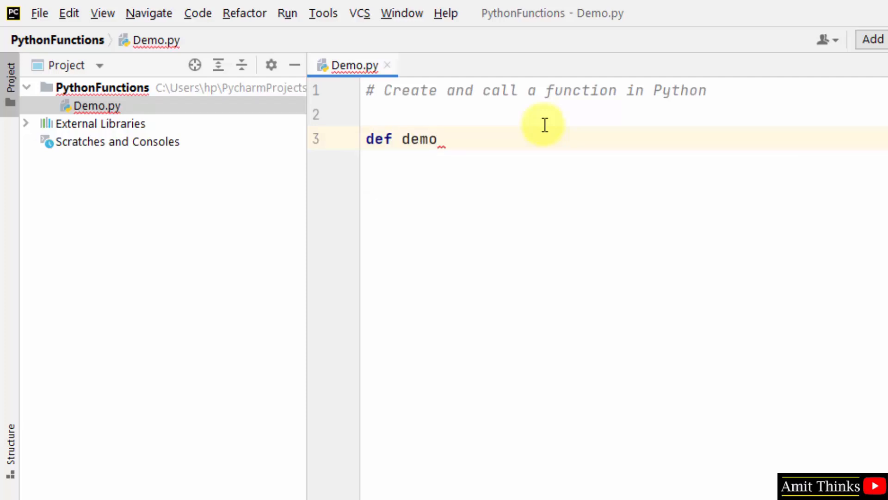
type("():")
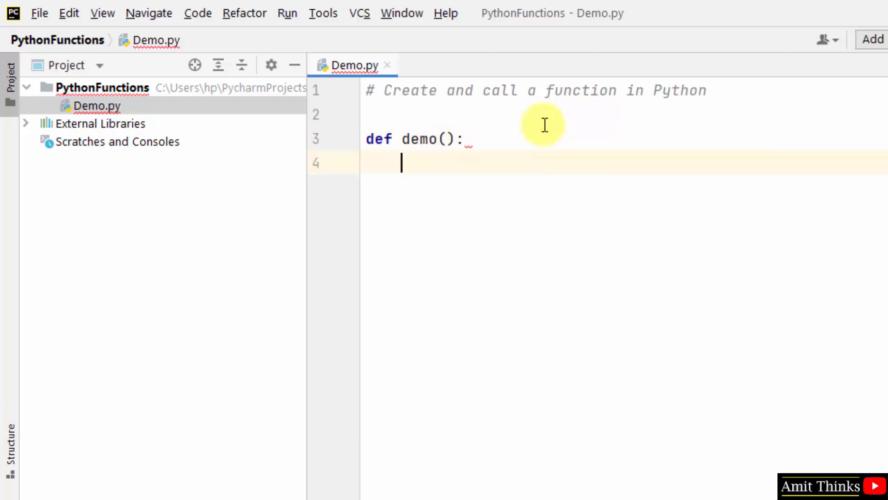
type("print()")
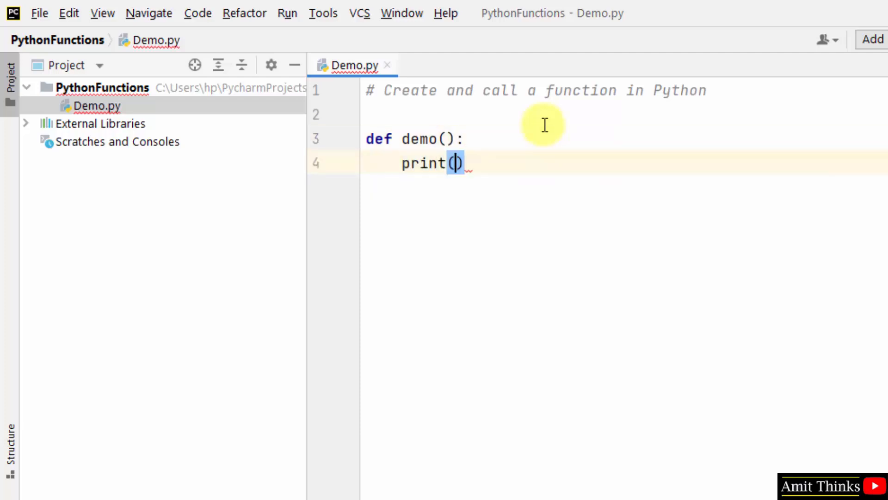
type("\"\"")
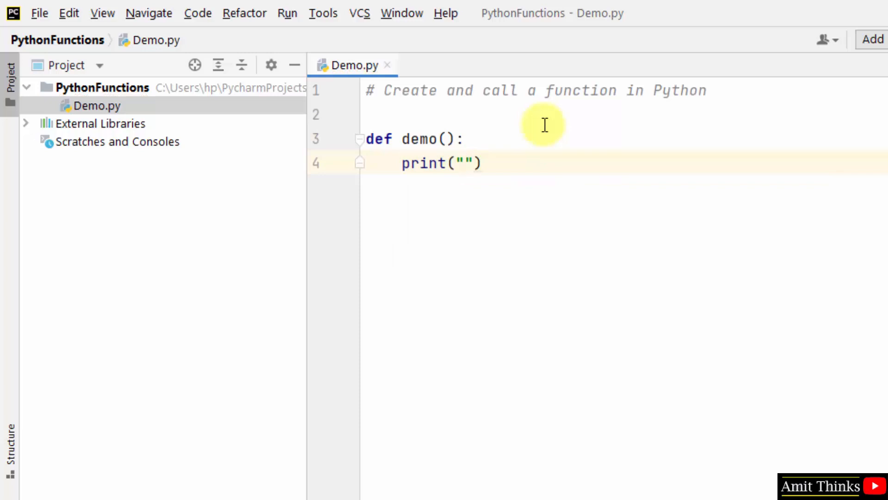
type("We prov")
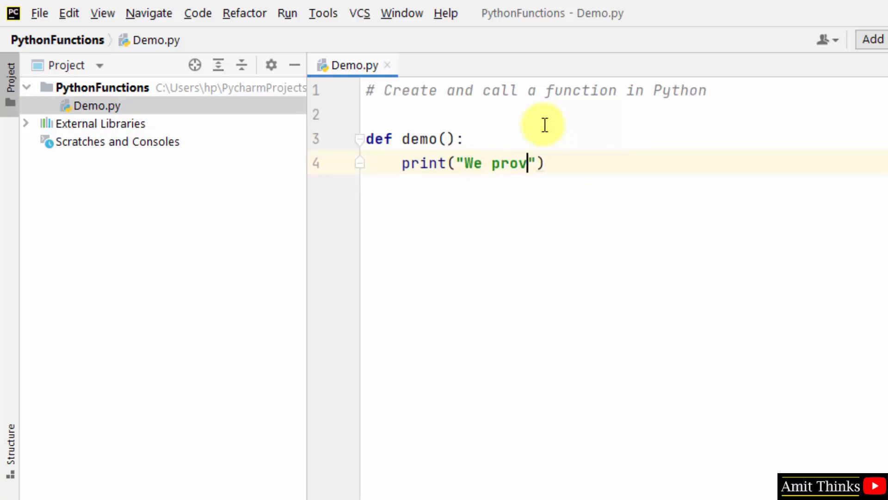
type("ide free")
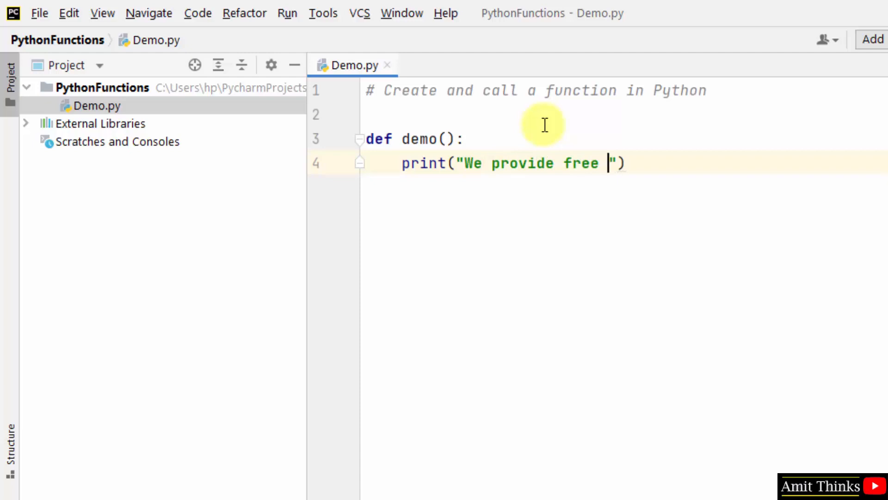
type("tutorials and interview question")
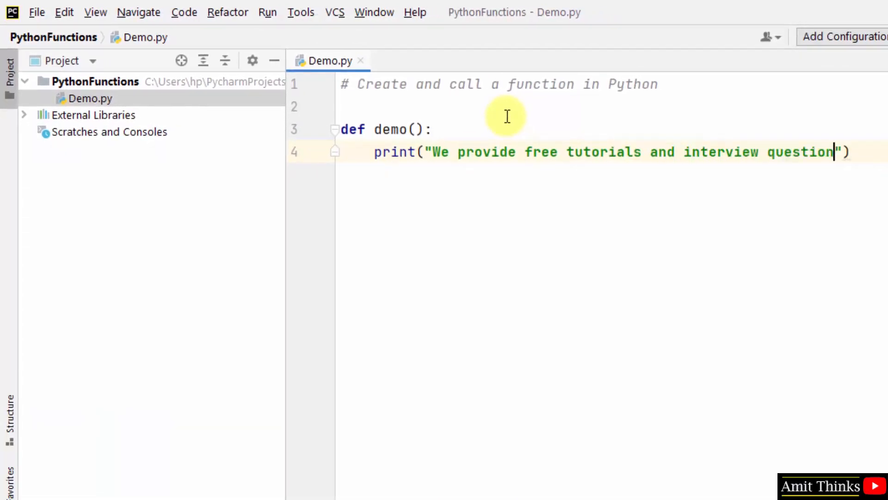
type("s.")
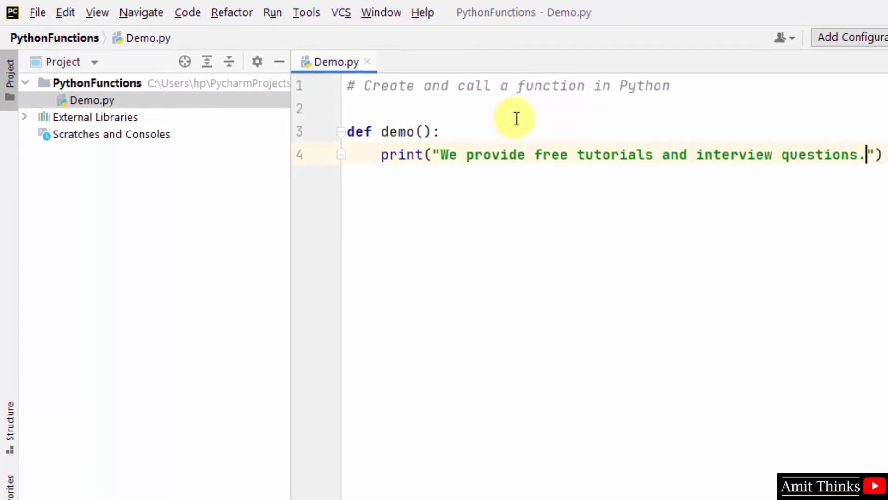
key("enter")
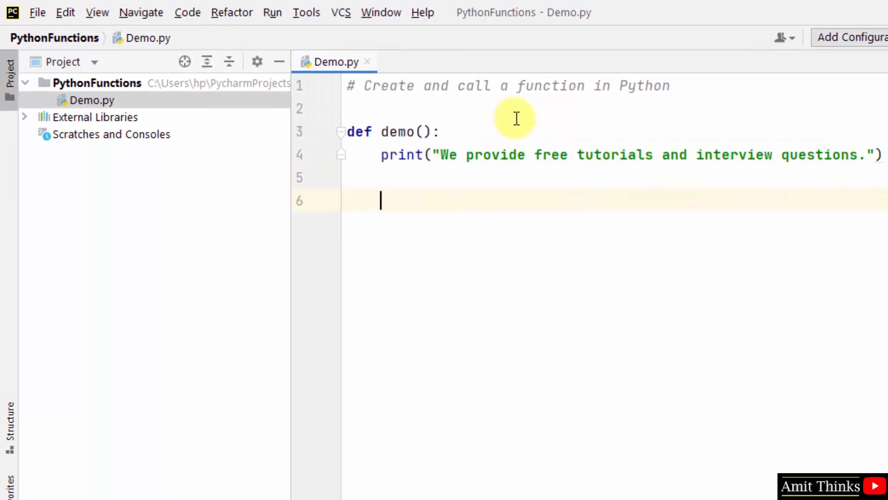
Call demo() under a '# call' comment and label the definition '# define a function'
type("demo()")
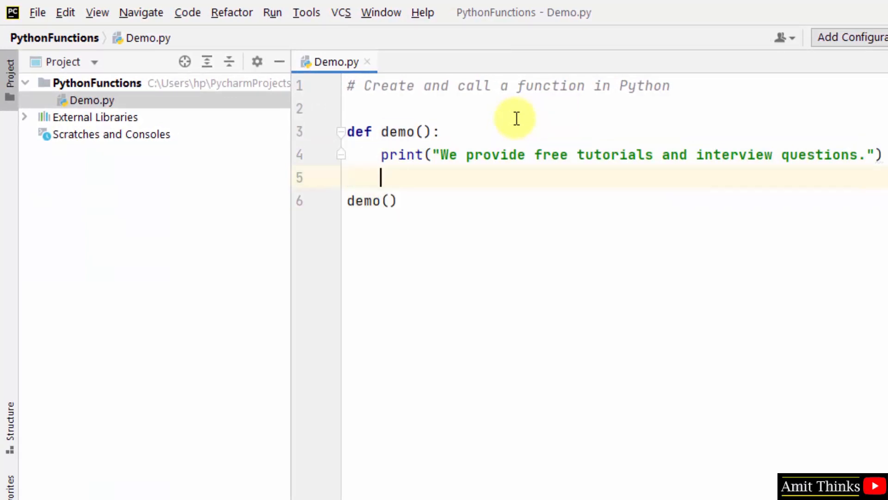
type("# cal")
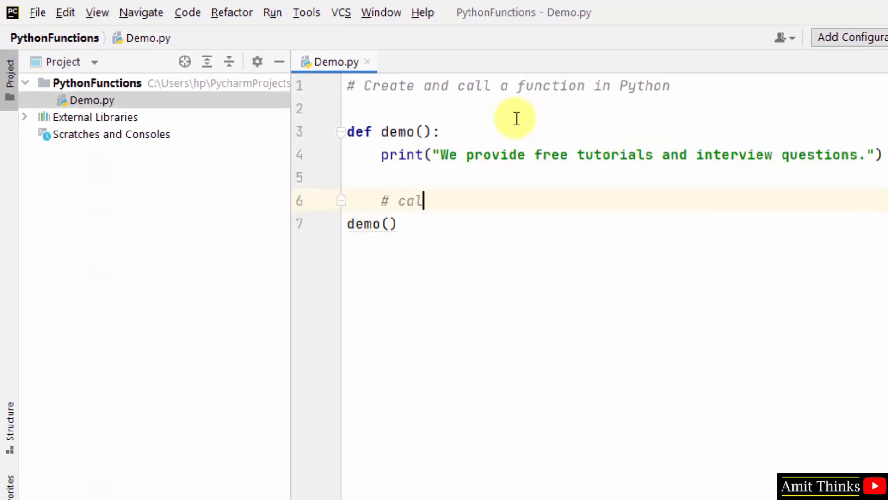
type("l")
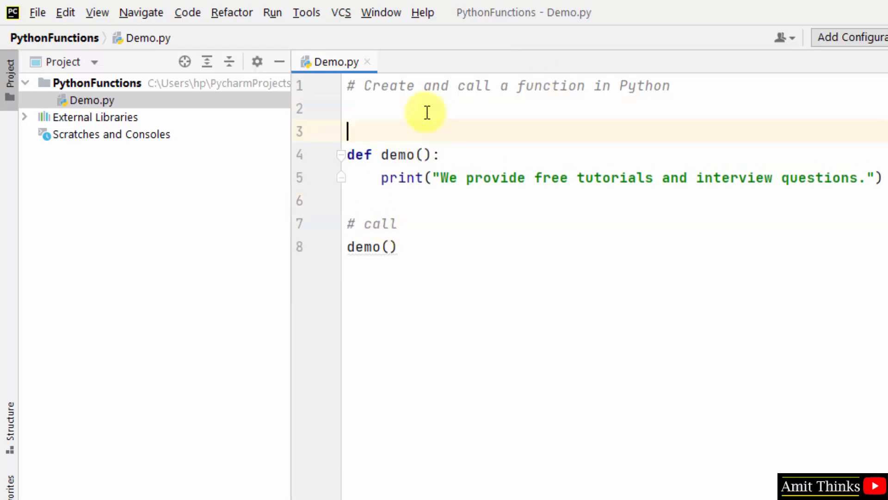
type("# define")
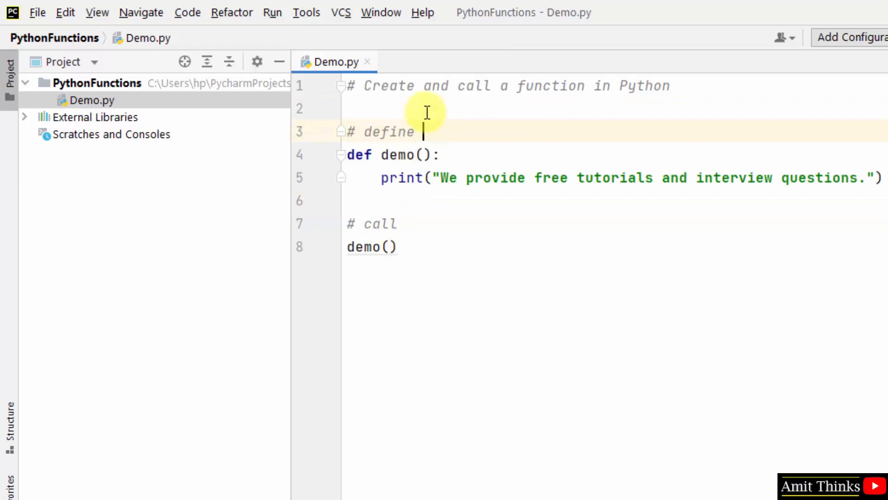
type("a function")
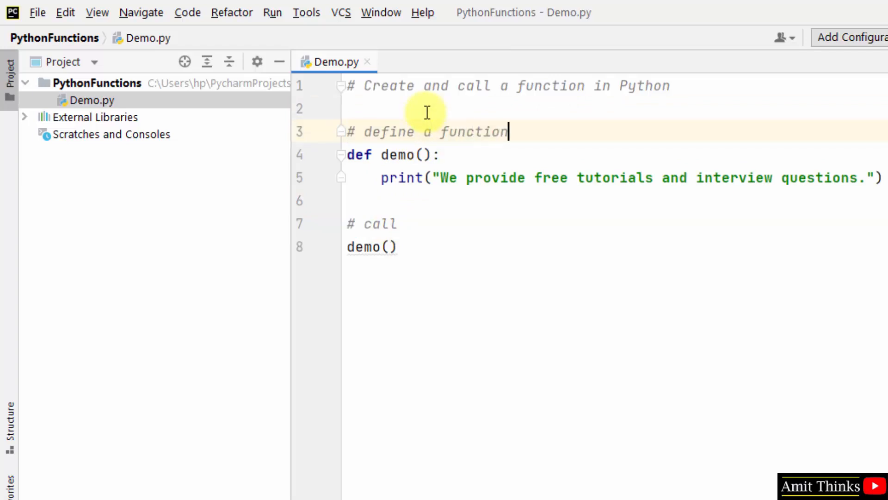
Run 'Demo' so the tutorial message prints in the Run window
right_click(371, 247)
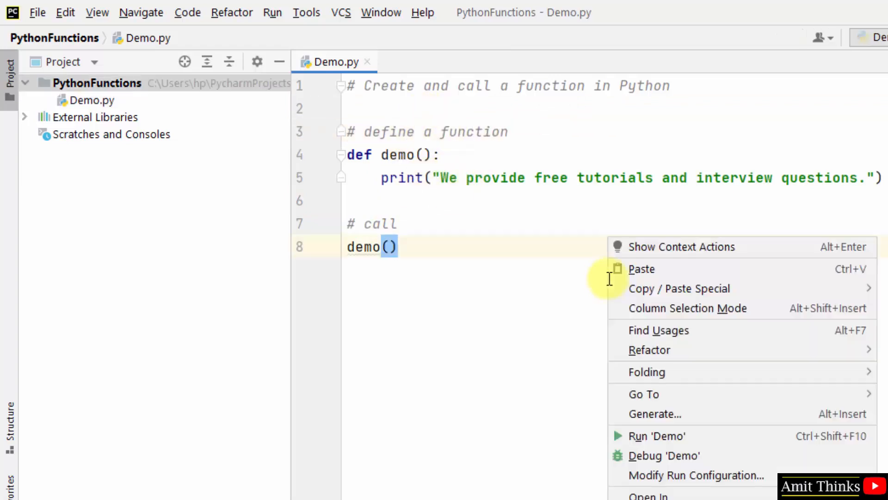
left_click(657, 435)
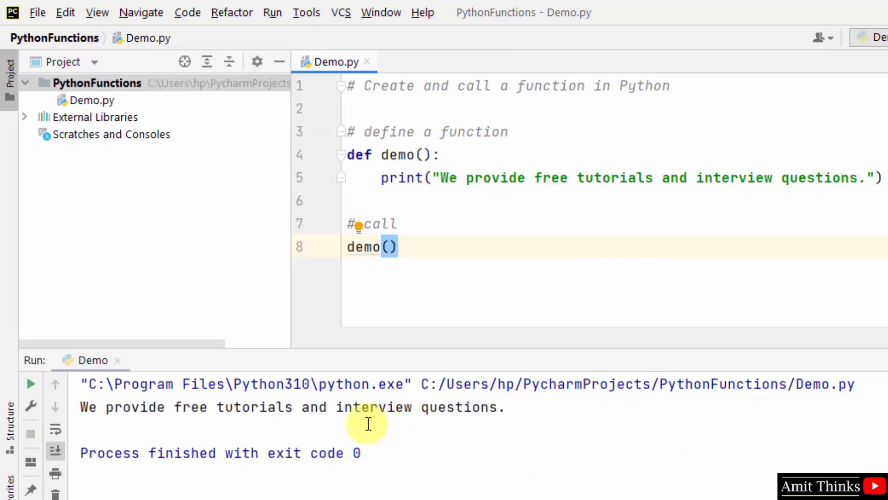